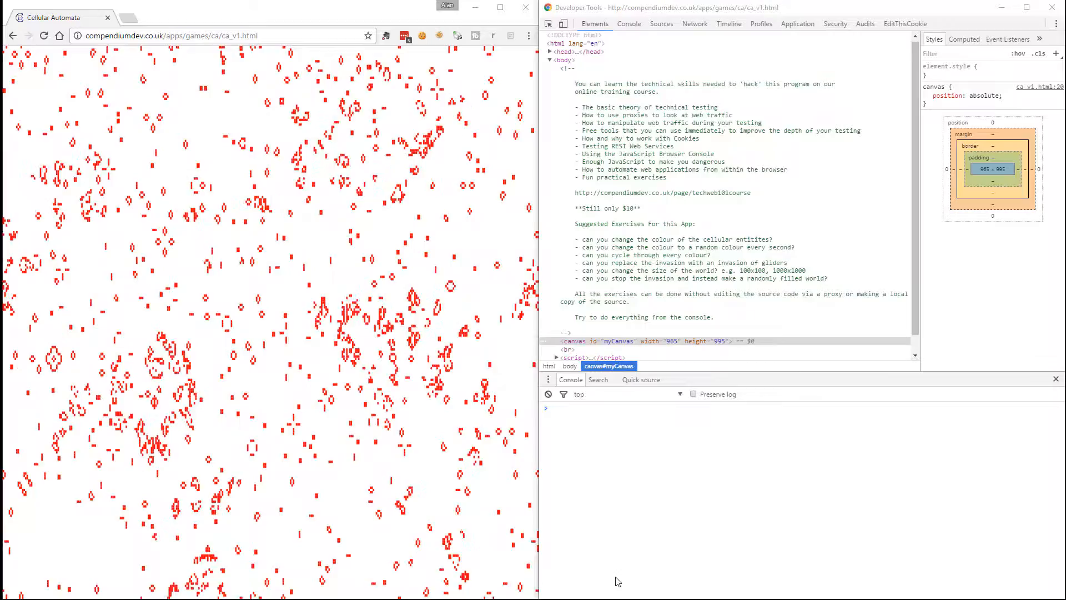
View ca_v1.html in Sources and run stopGame() in the Console drawer.
left_click(660, 23)
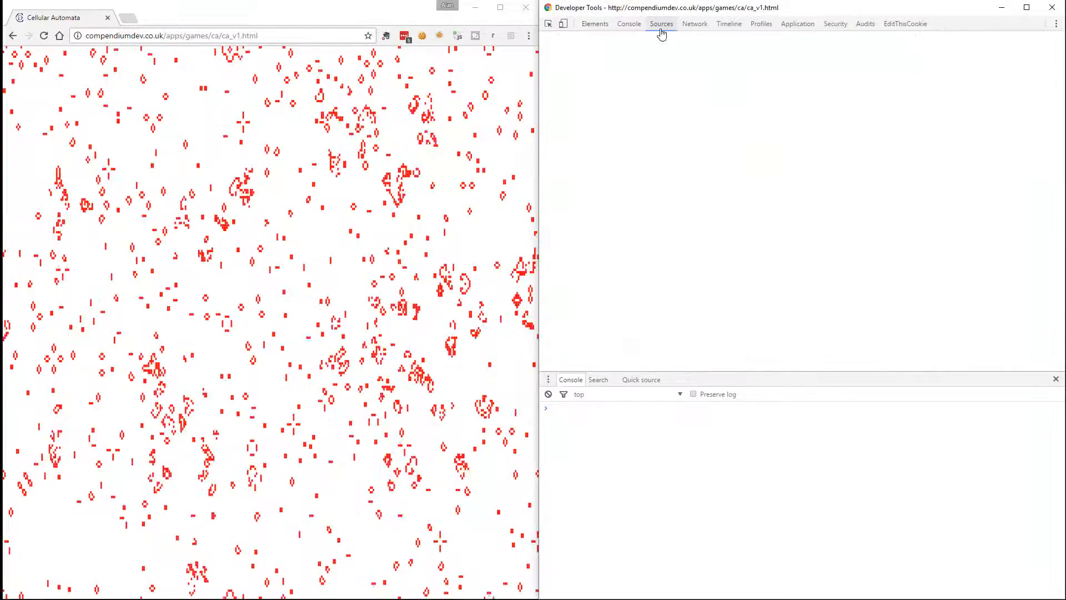
left_click(660, 23)
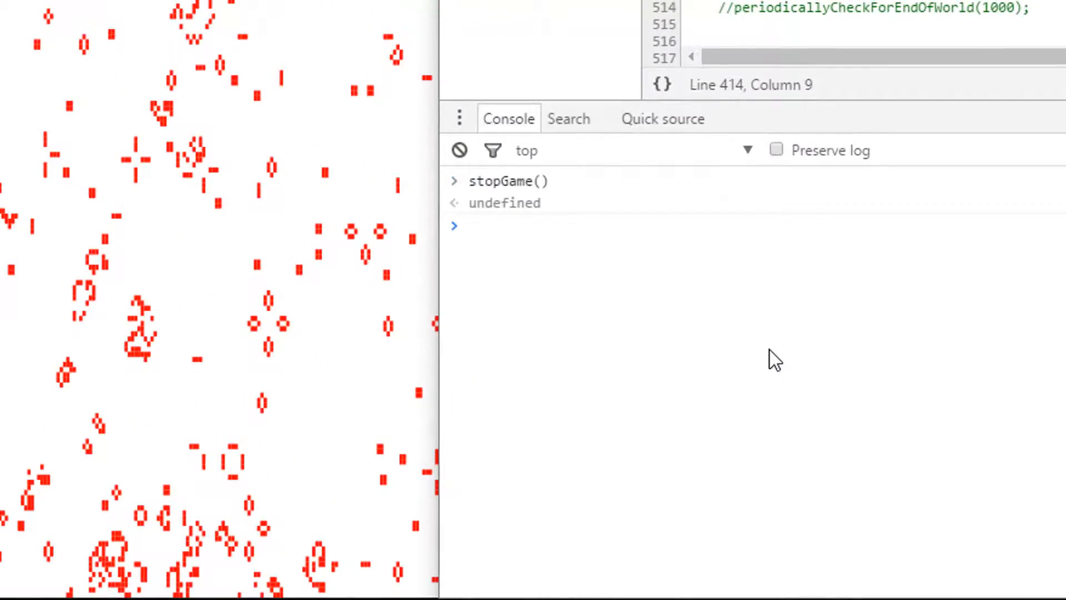
type("stop")
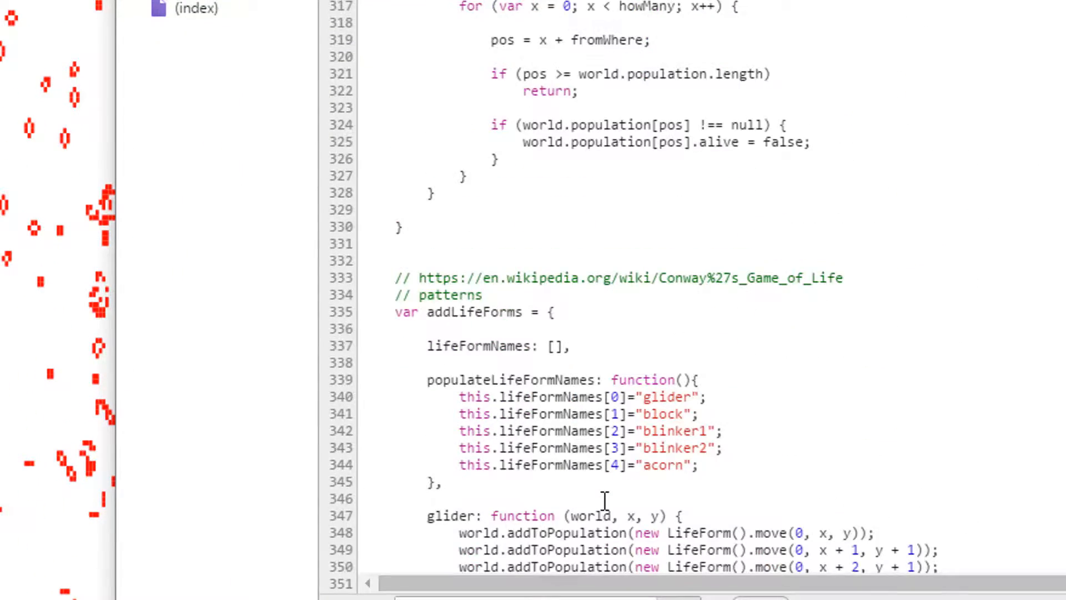
Find nukeEmAll in the source and run stopInvasion(), world.nukeEmAll(), startGame(5) and stopGame().
scroll("up", 3)
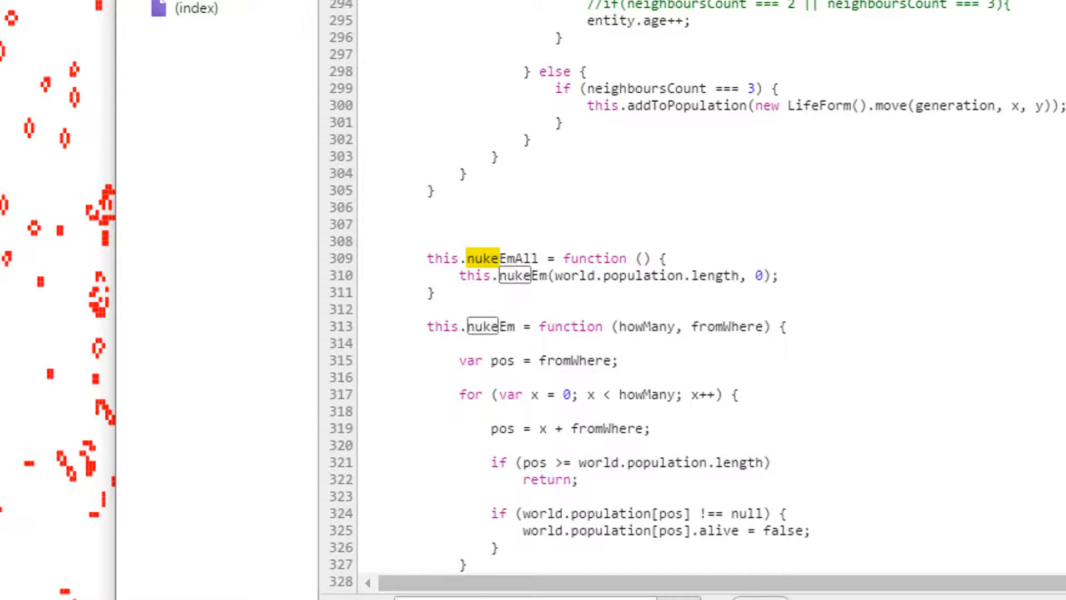
type("world")
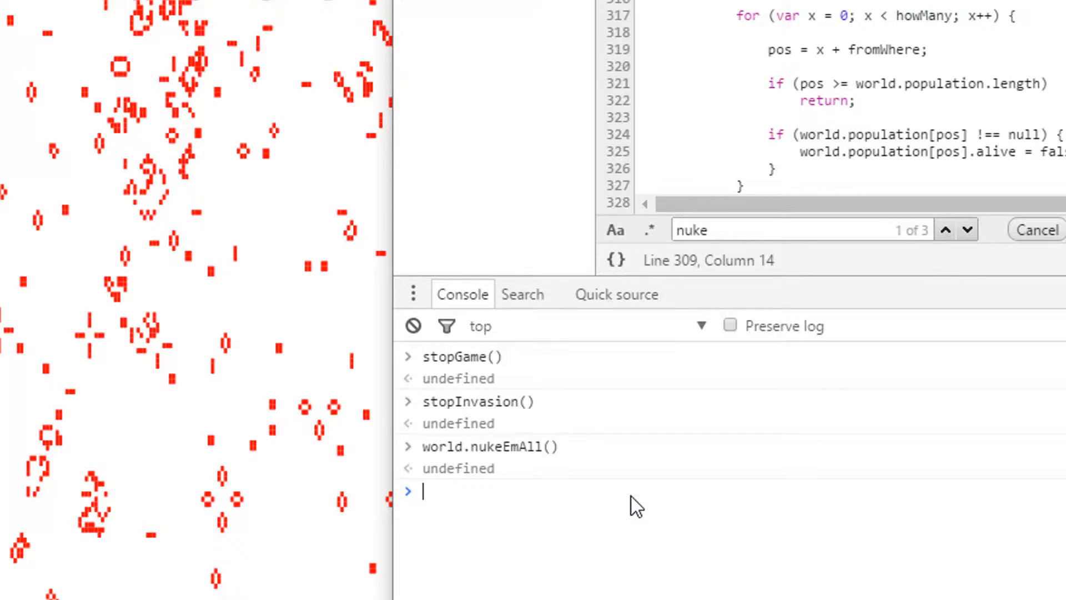
type("startGame")
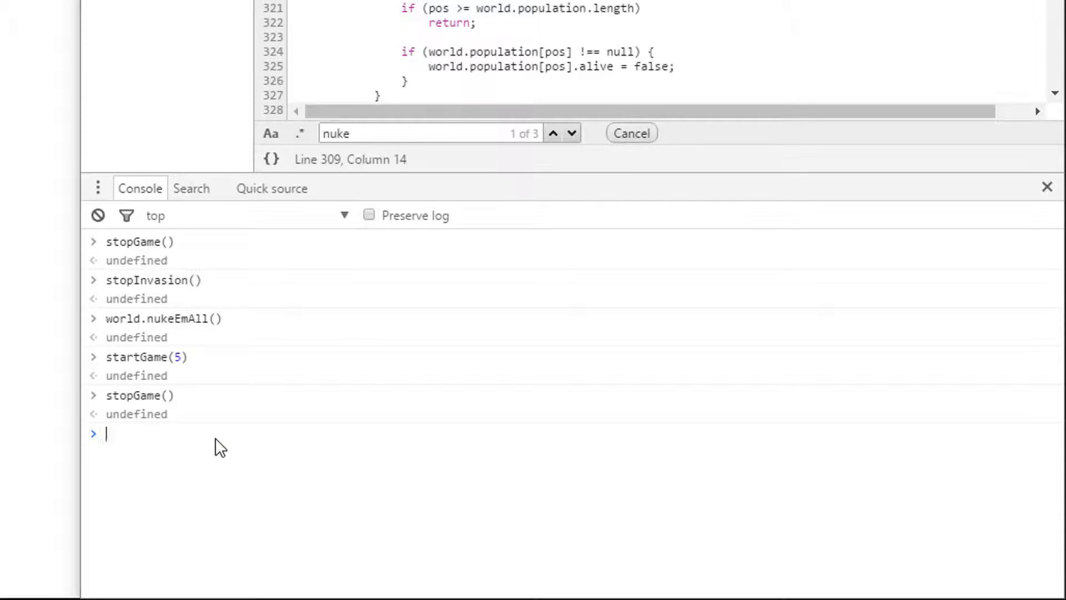
Compose world.addToPopulation(new LifeForm().move(0, getRandomInt(0, world.xSize), ...)) in the Console.
type("world.addToPopulation(new")
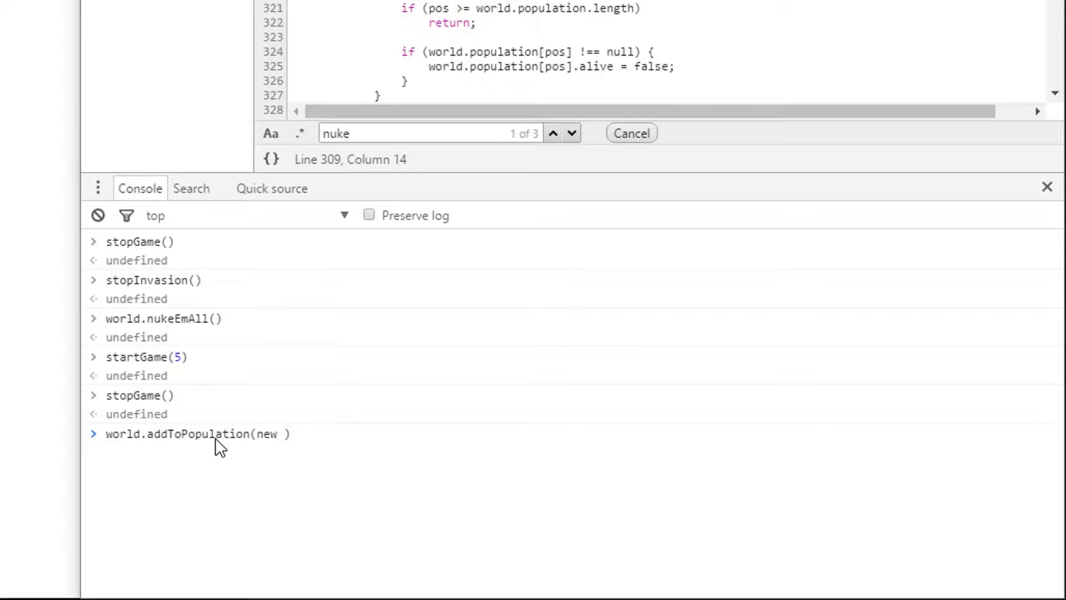
type("LifeForm(")
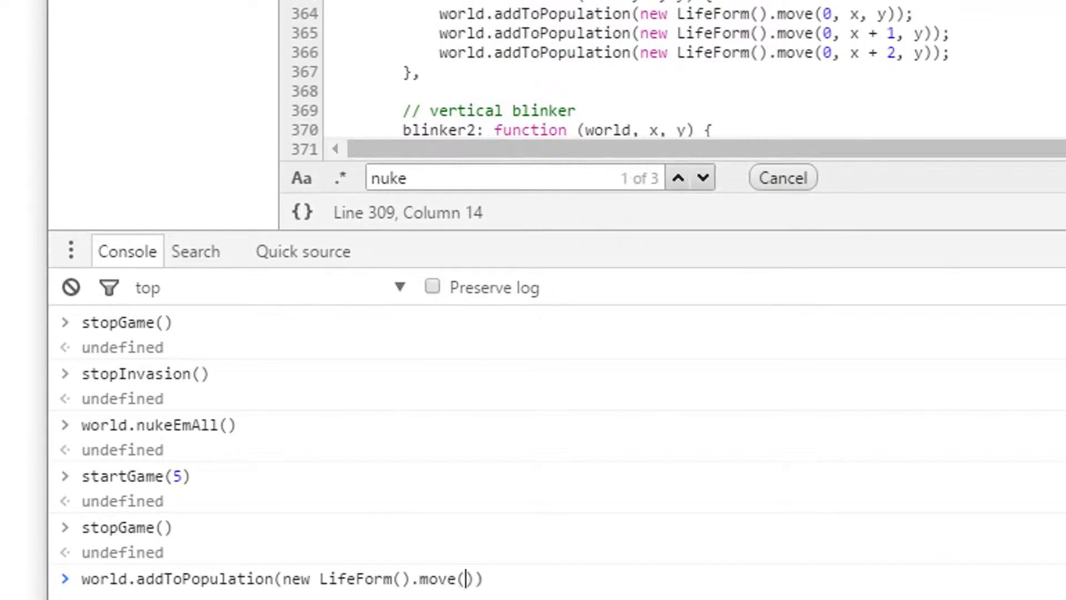
type("0,")
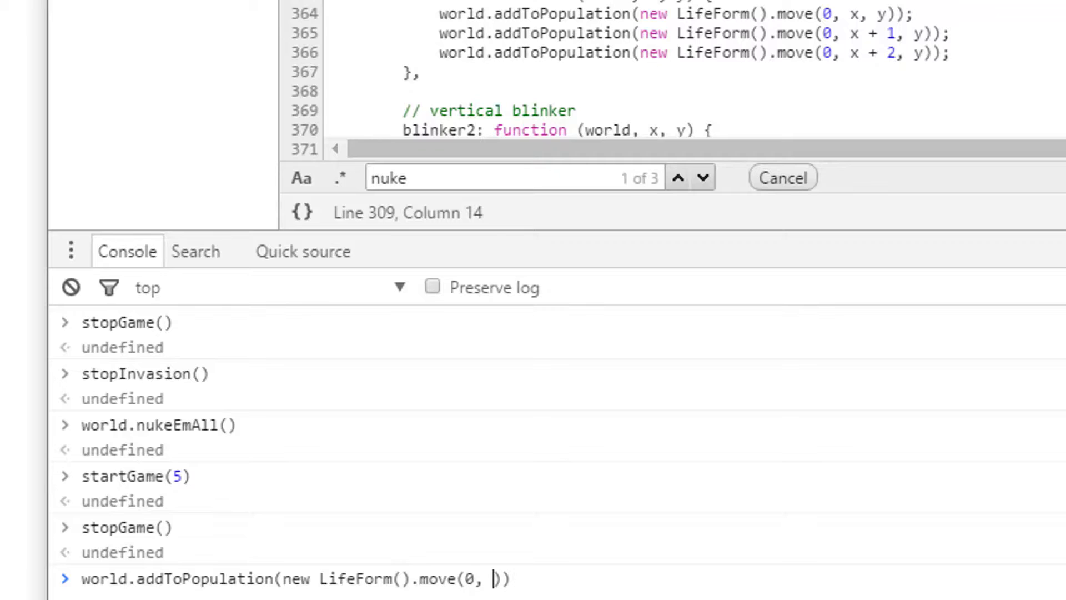
type("getRandom")
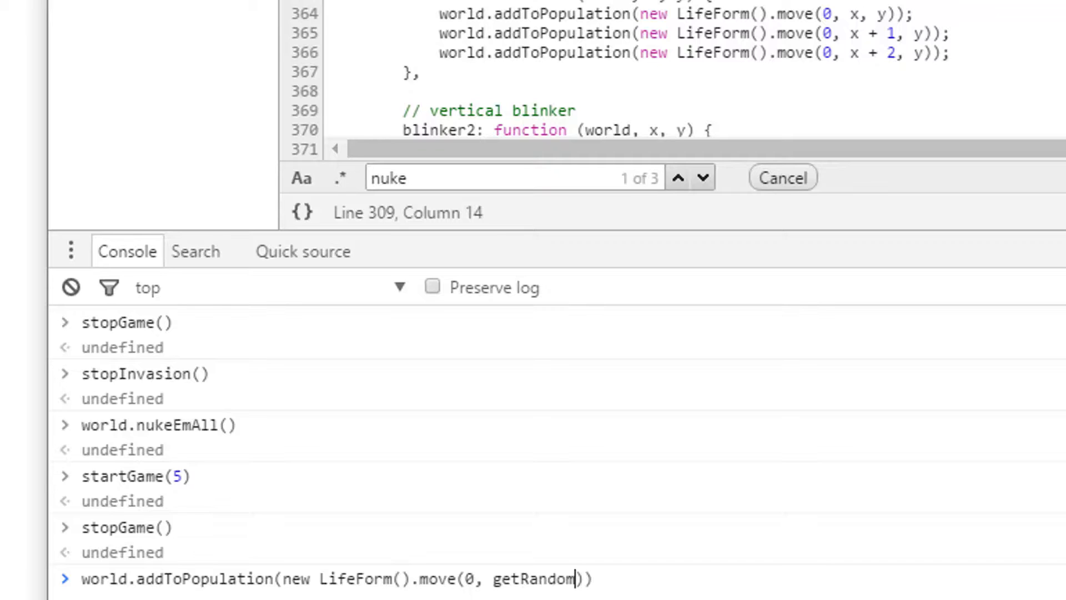
type("Int(0, world.xSize),")
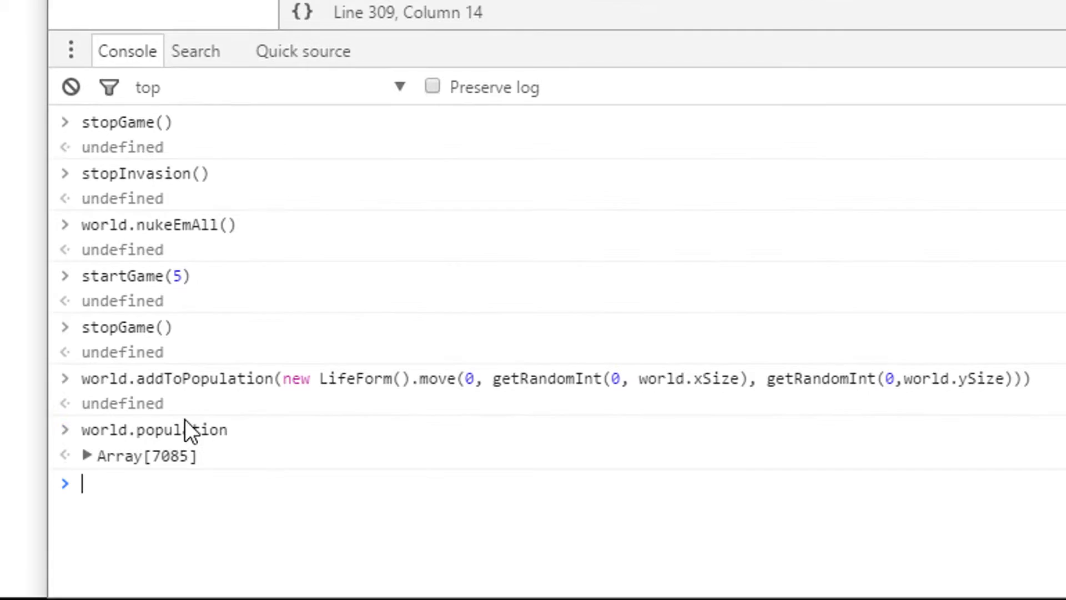
Inspect the 7085-entry array, reset world.population to [] and add one random LifeForm.
left_click(86, 456)
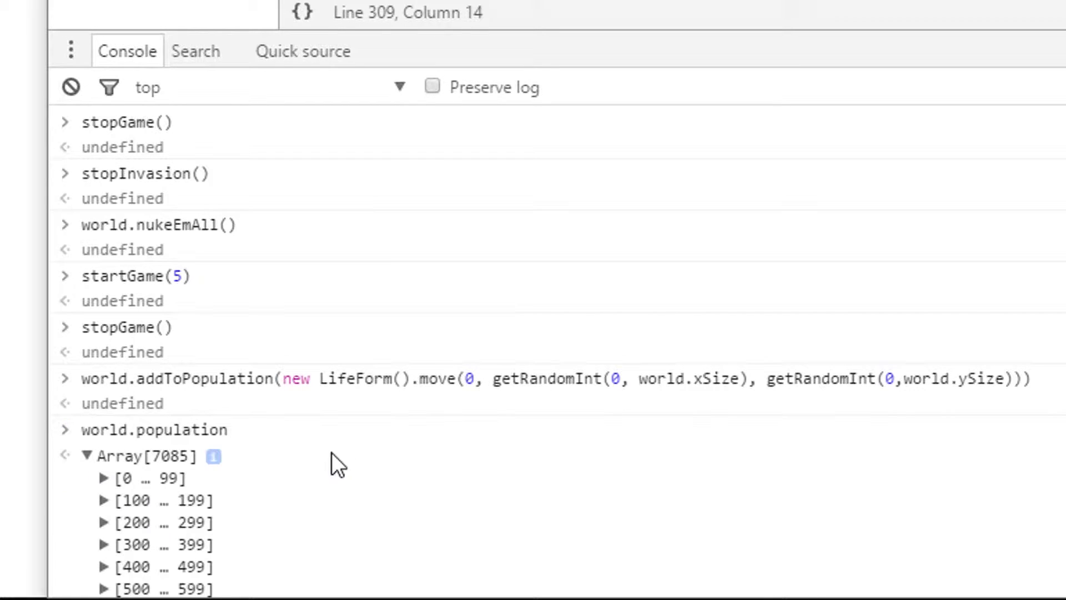
left_click(87, 456)
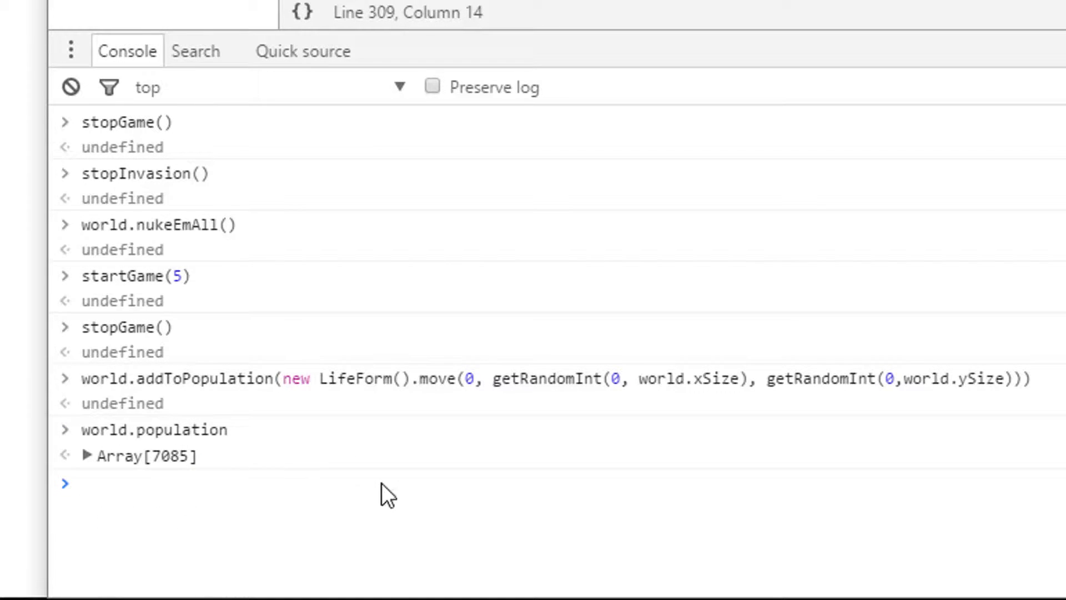
type("world.population=")
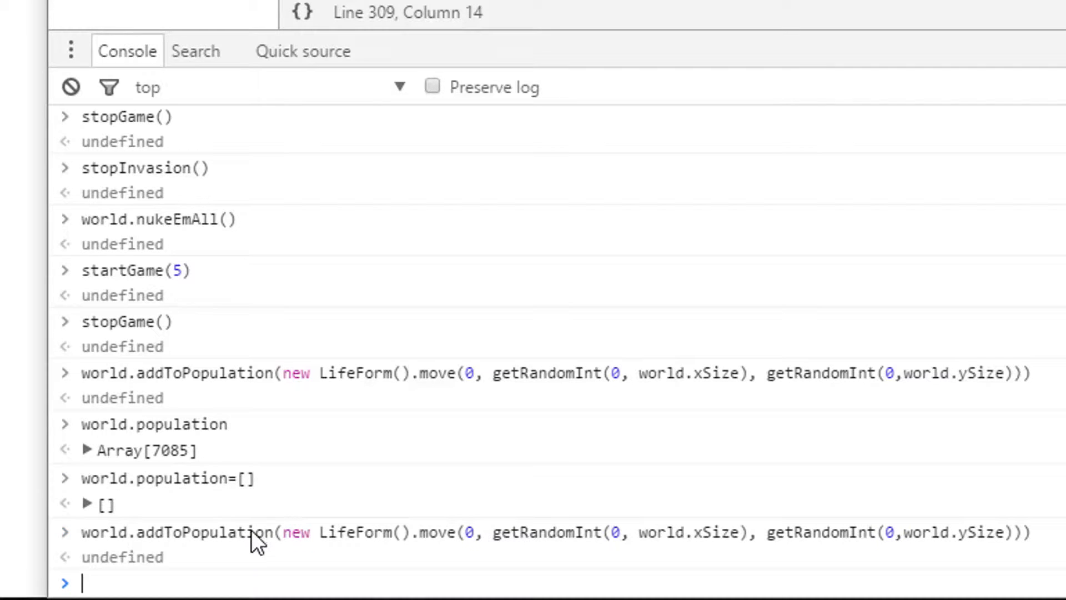
type("world.population")
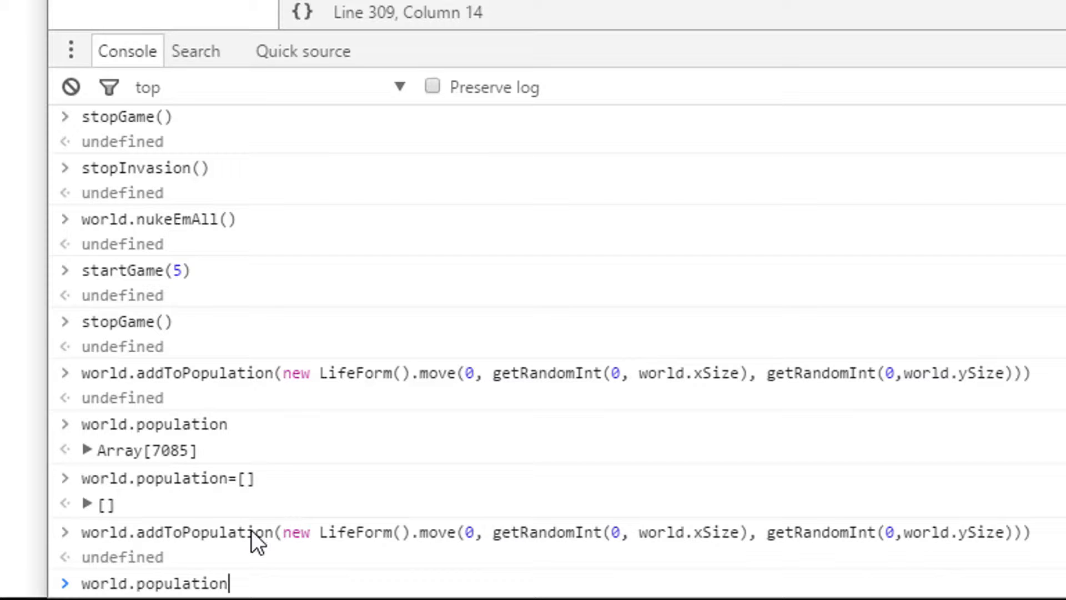
key("Enter")
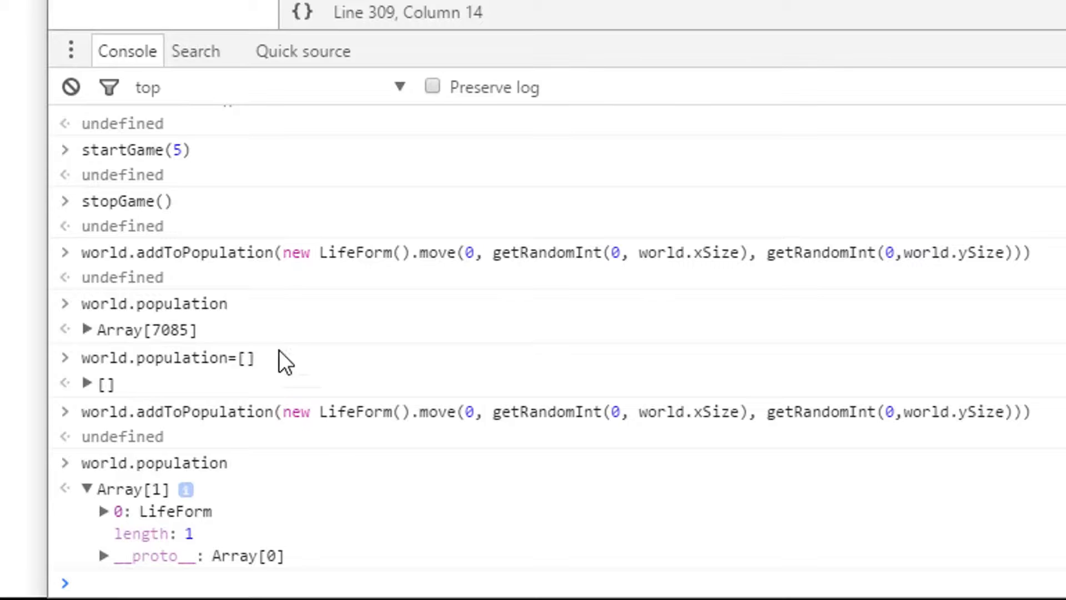
mouse_move(347, 489)
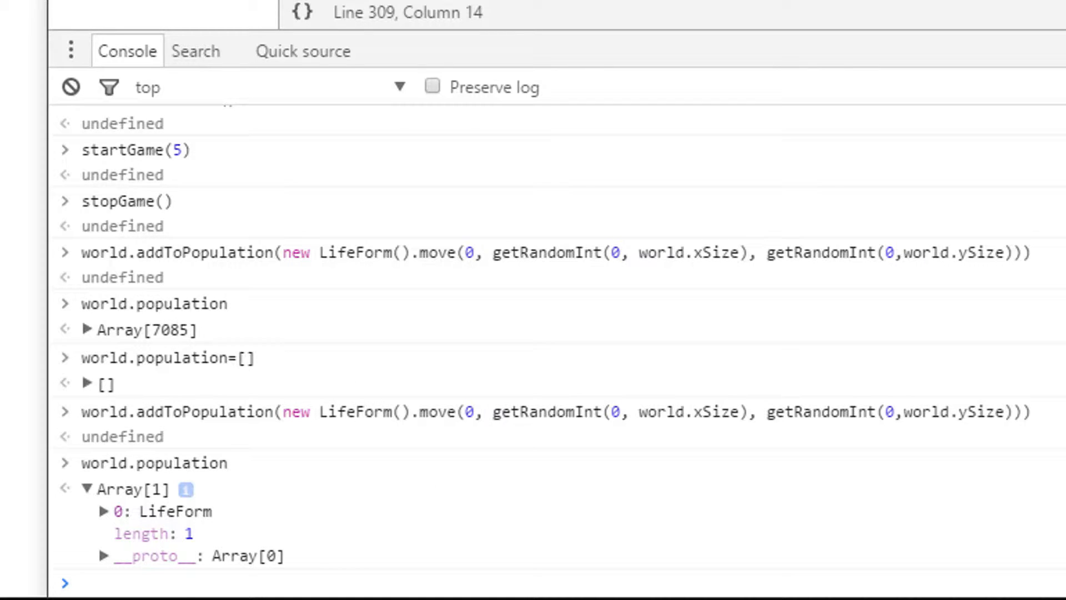
type("world.addToPopulation(new LifeForm().move(0, getRandomInt(0, world.xSize), getRandomInt(0,world.ySize)))")
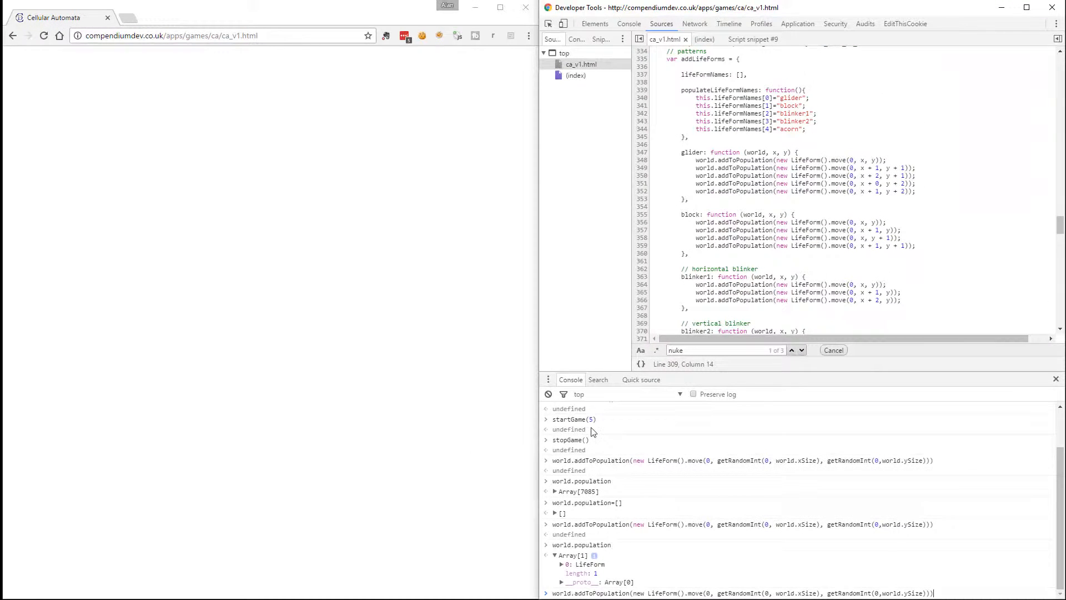
Create a snippet looping addToPopulation 100 times, run it and start the game with startGame(5).
left_click(600, 39)
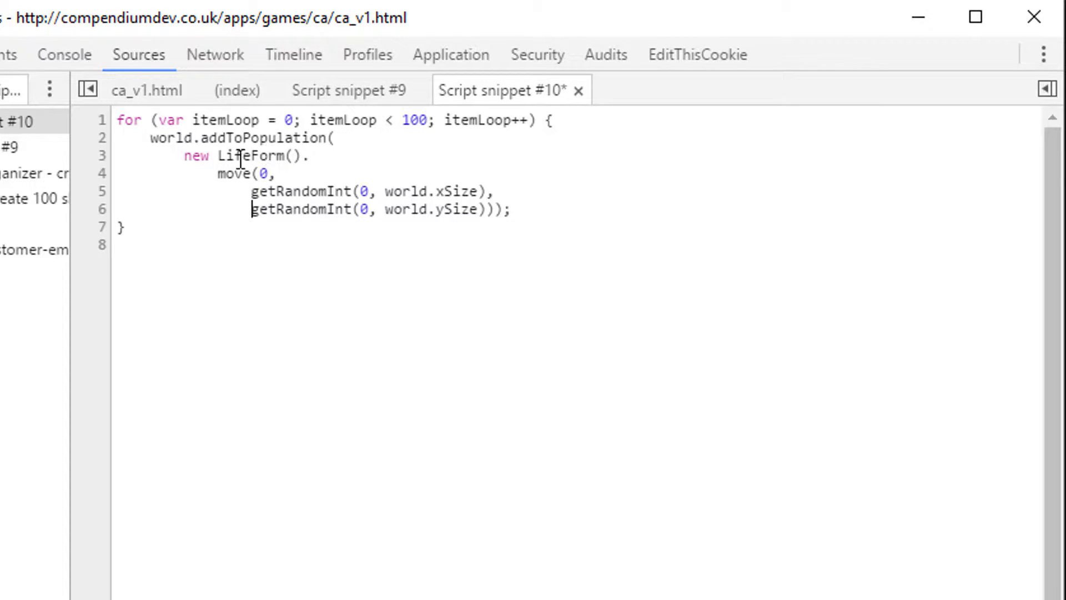
mouse_move(544, 320)
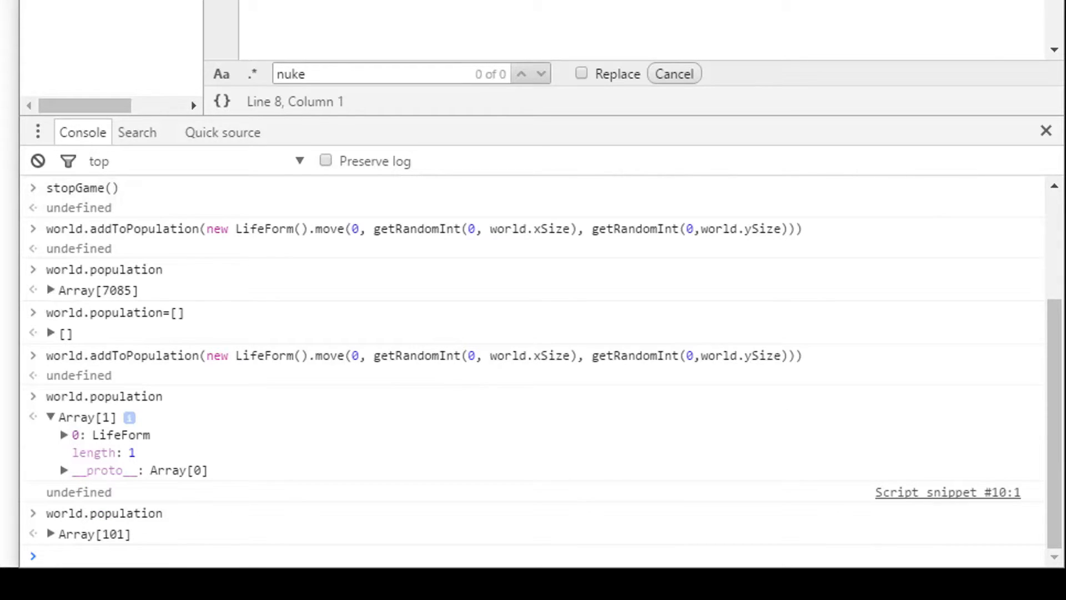
mouse_move(231, 565)
type("startGame(5")
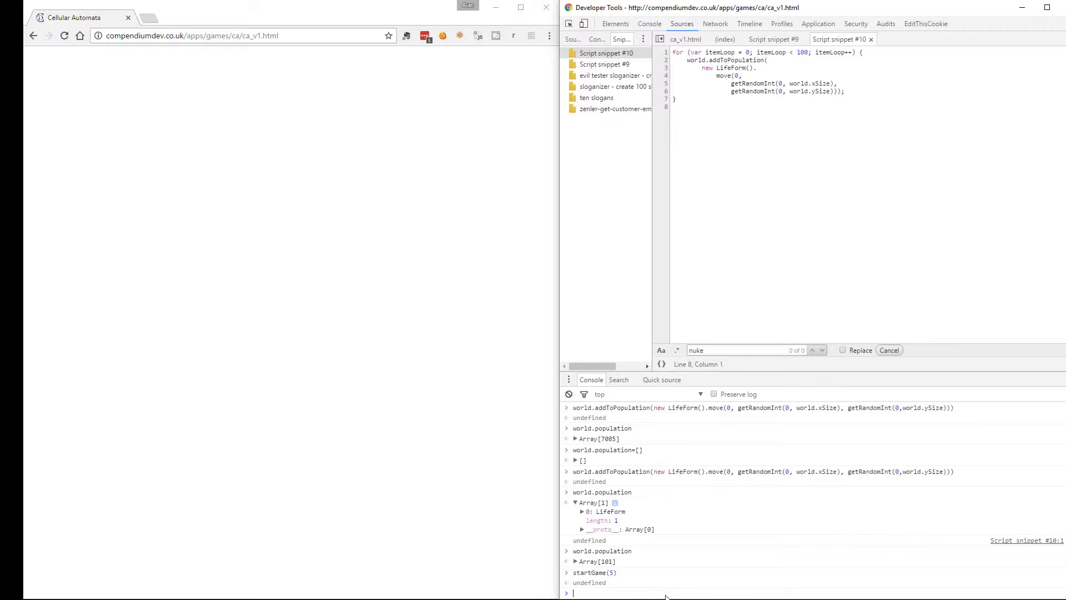
Check world.xSize 362 and ySize 236, raise the snippet loop to 3000 and clear the population.
type("wor")
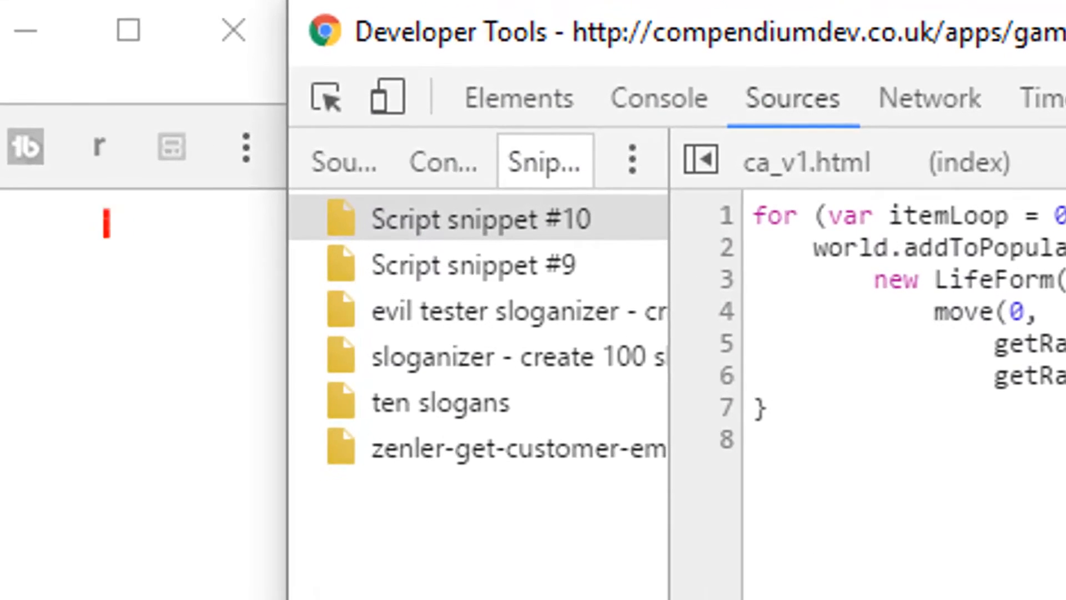
left_click(484, 174)
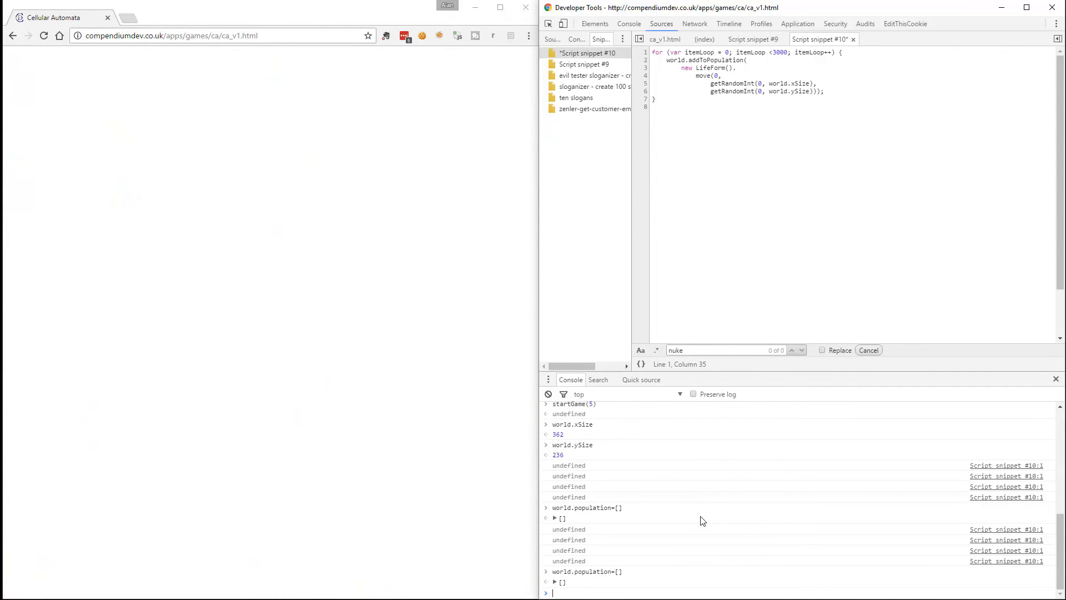
Run Script snippet #10 from the Snippets list to repopulate the page with life forms.
right_click(586, 54)
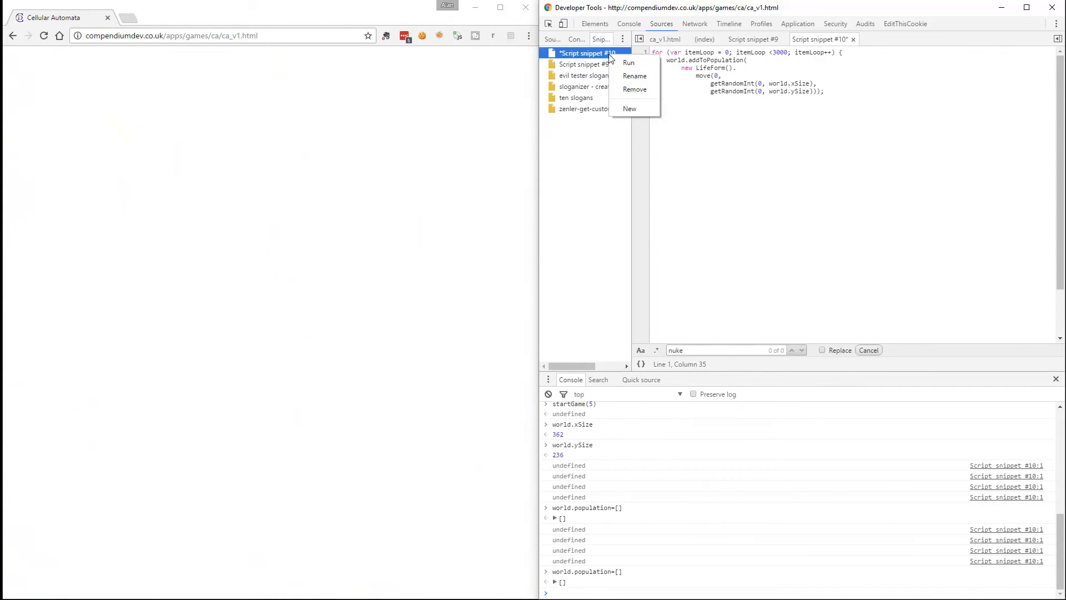
left_click(629, 63)
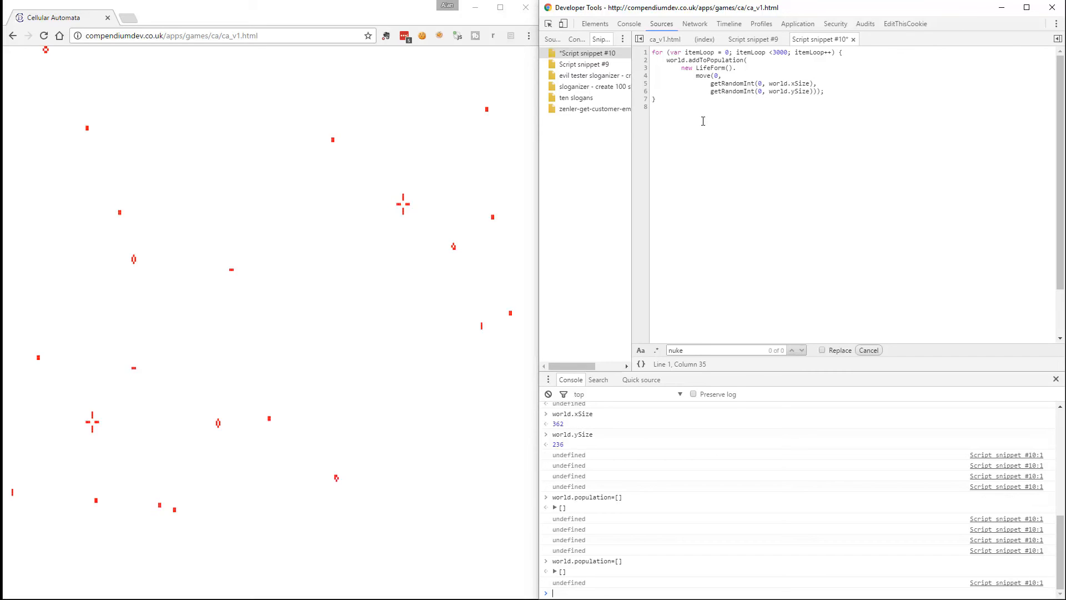